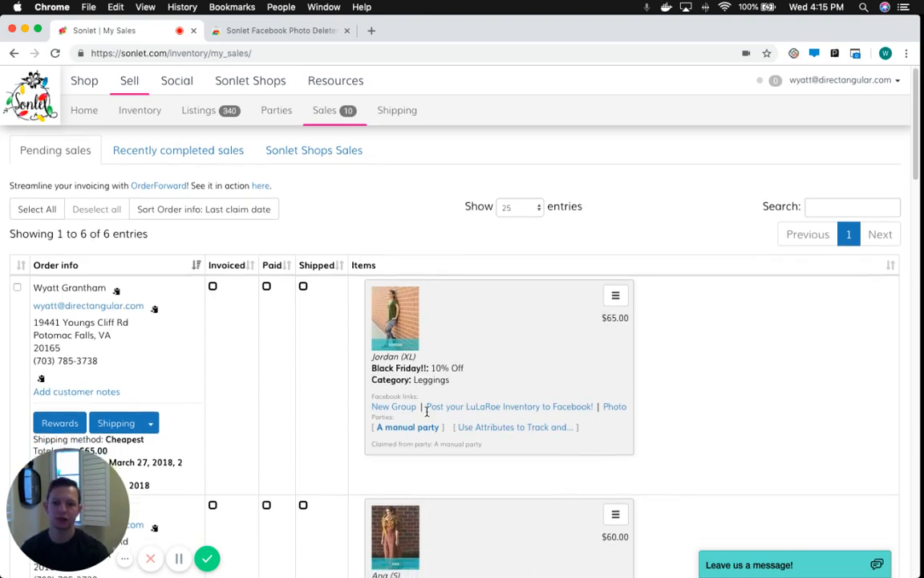
Install the Sonlet Facebook Photo Deleter extension from its Chrome Web Store page
scroll(down, 3)
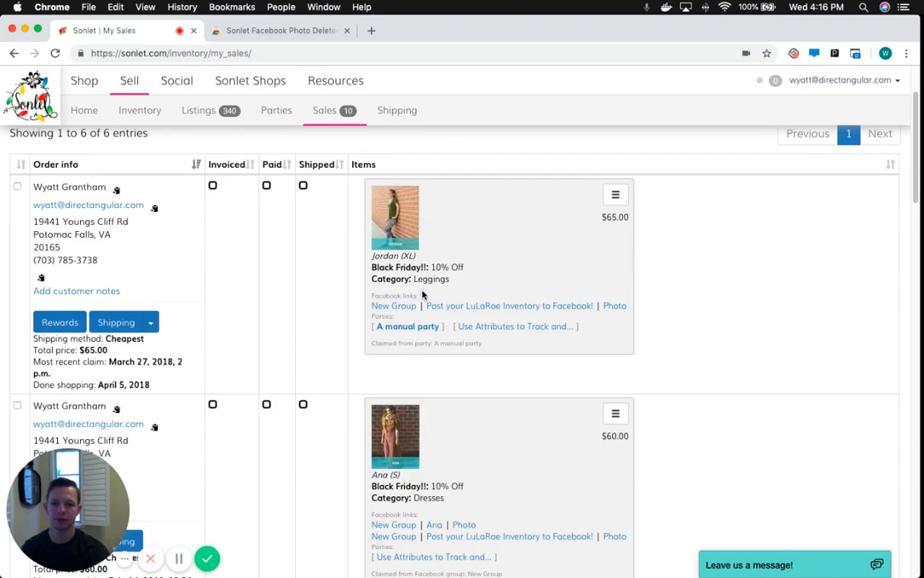
scroll(down, 3)
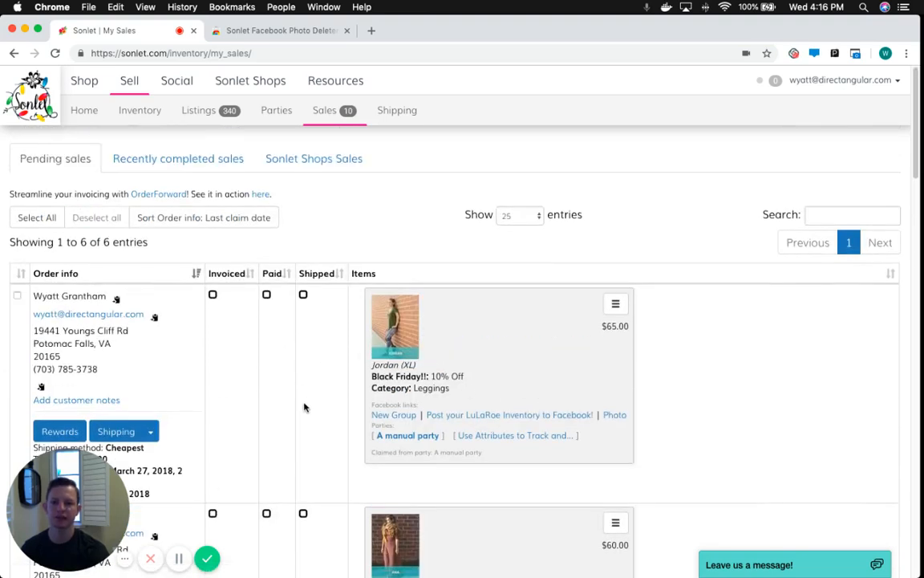
mouse_move(260, 255)
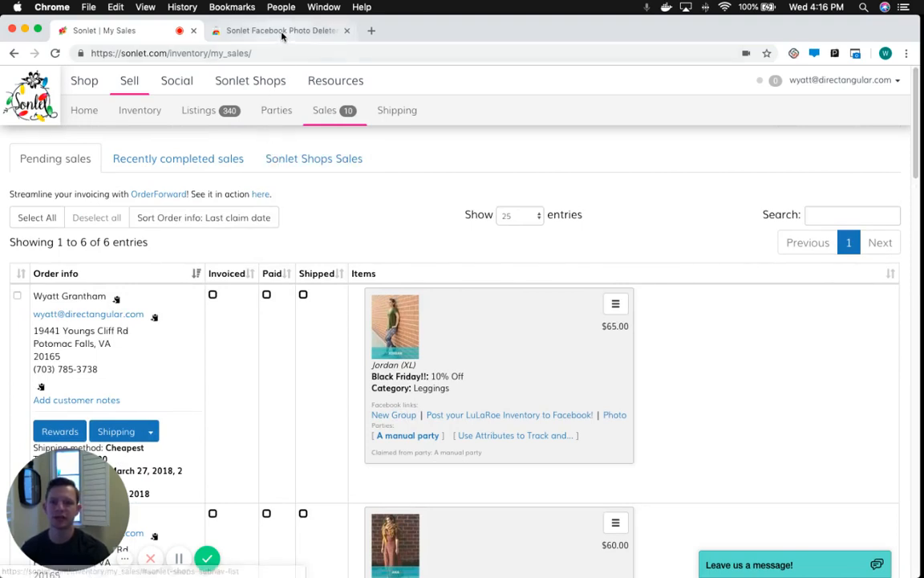
click(281, 30)
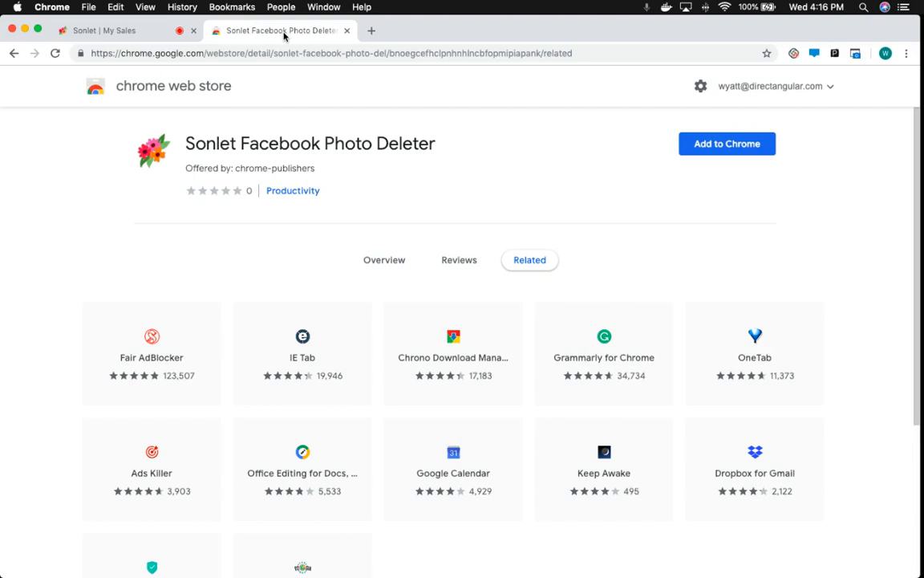
mouse_move(565, 111)
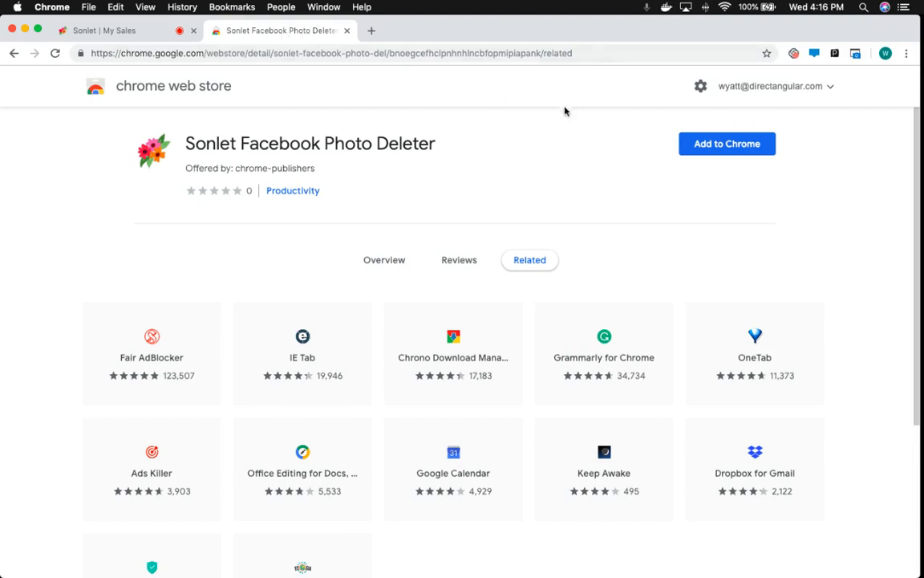
click(728, 143)
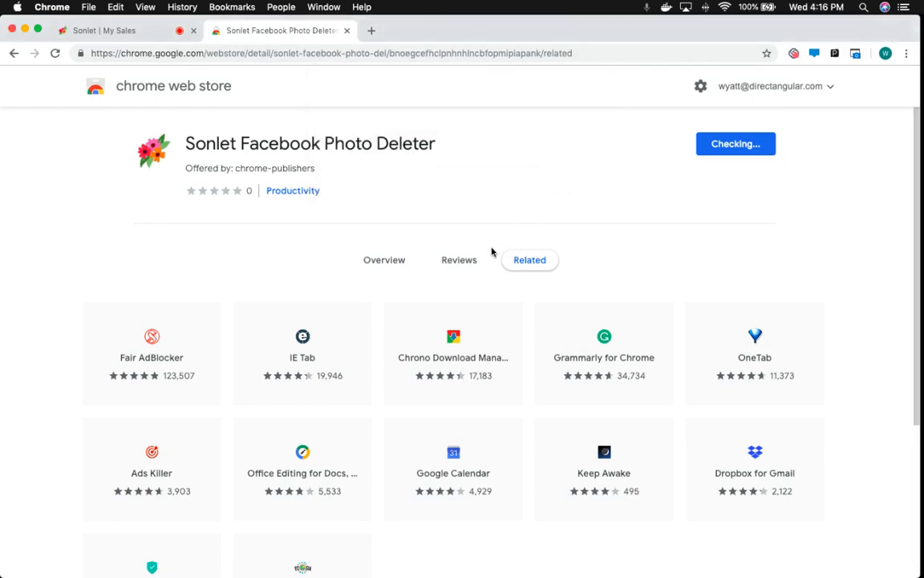
click(736, 144)
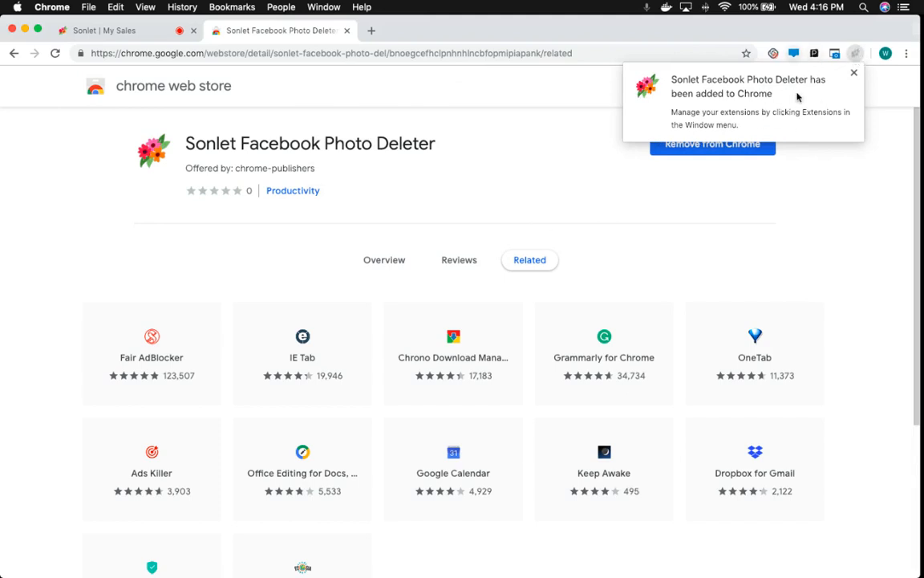
mouse_move(810, 93)
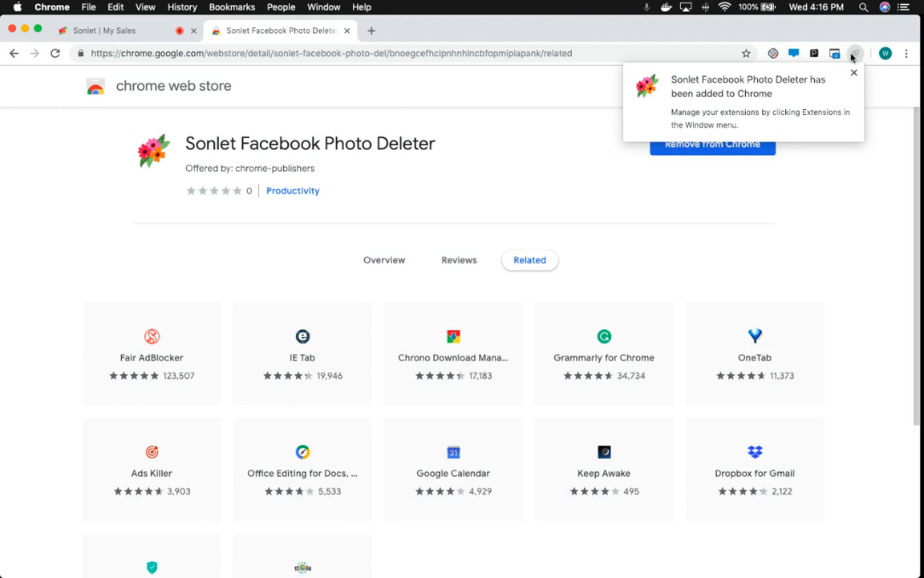
mouse_move(855, 52)
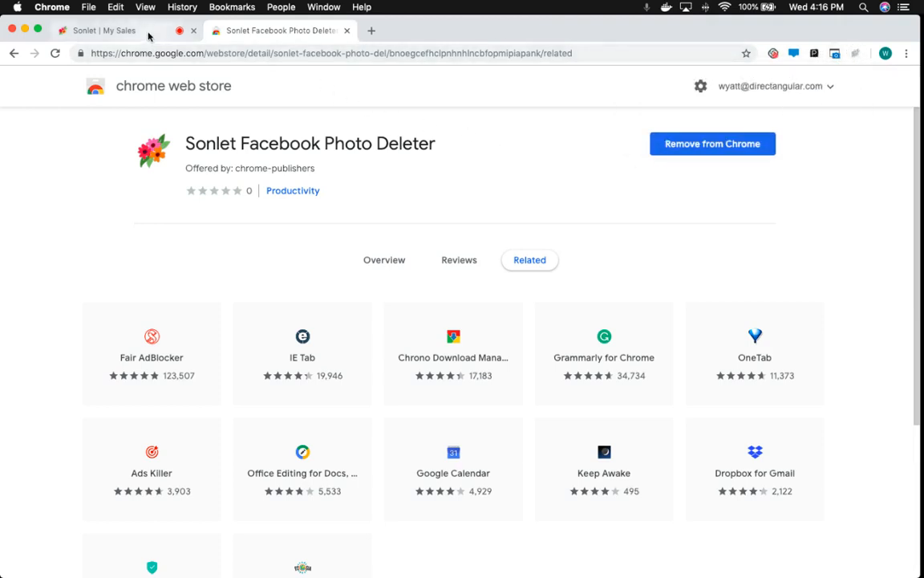
Reload the Sonlet sales page and select the first two pending orders
click(104, 32)
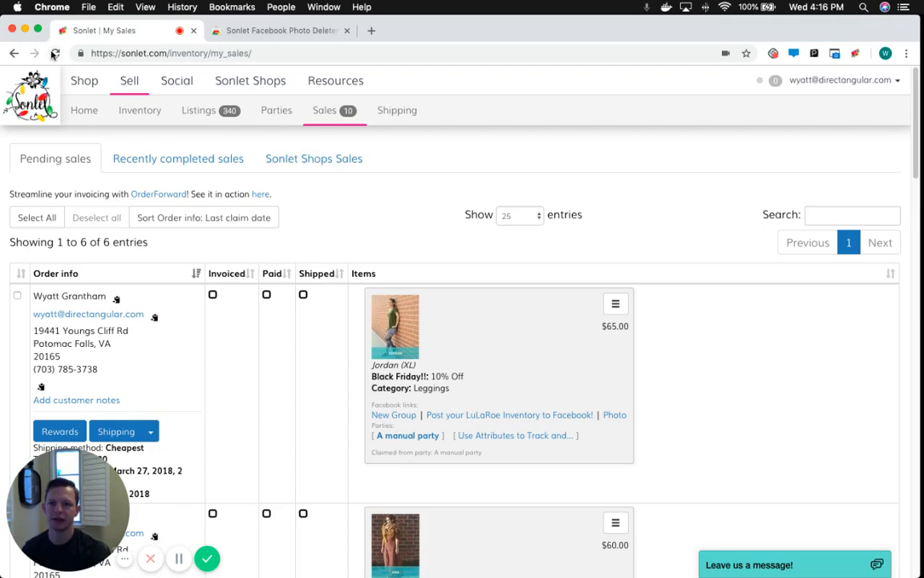
click(178, 158)
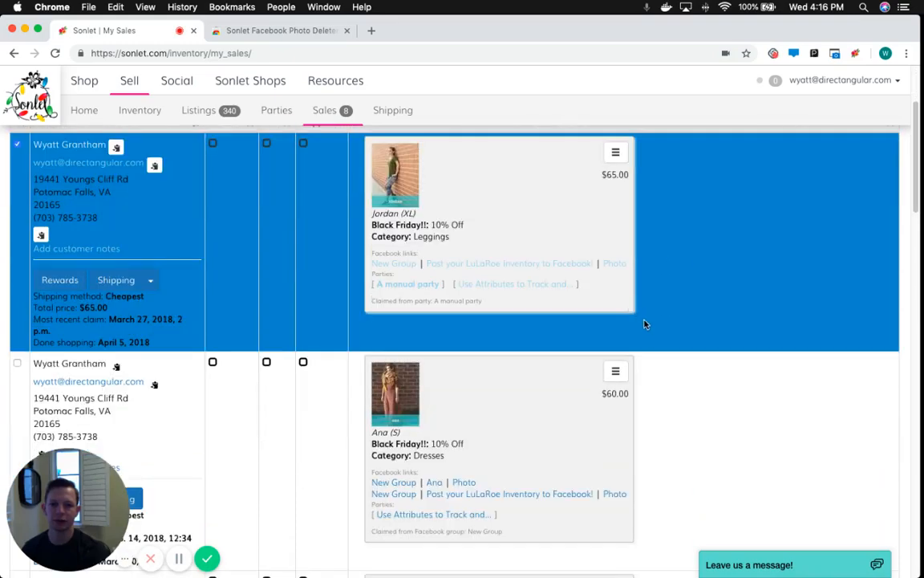
scroll(down, 3)
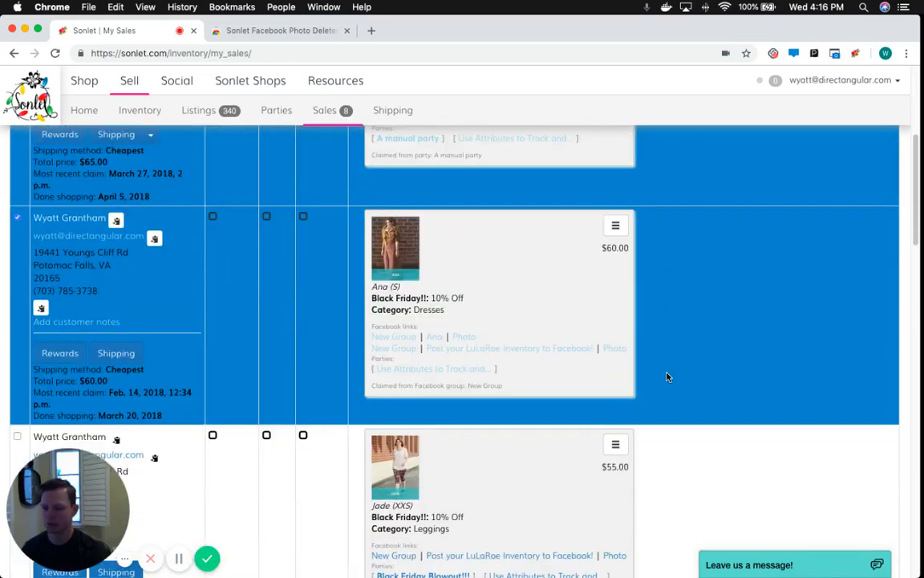
scroll(down, 3)
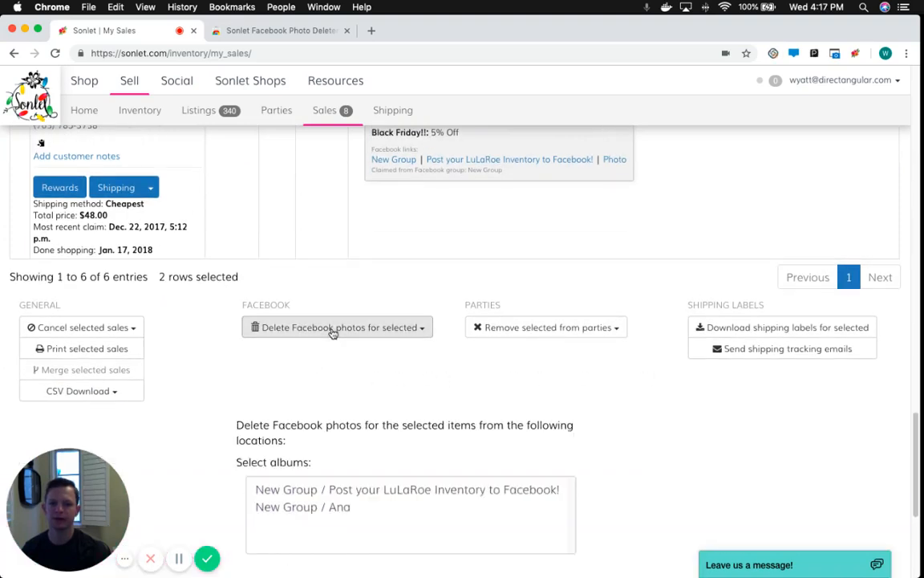
Choose New Group as the Facebook photo deletion target for the selected orders
scroll(down, 3)
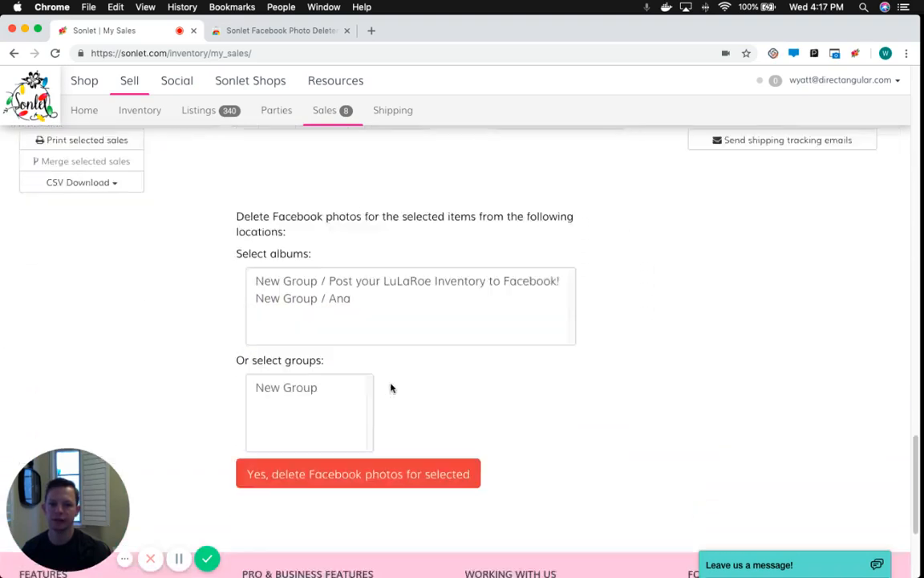
scroll(up, 3)
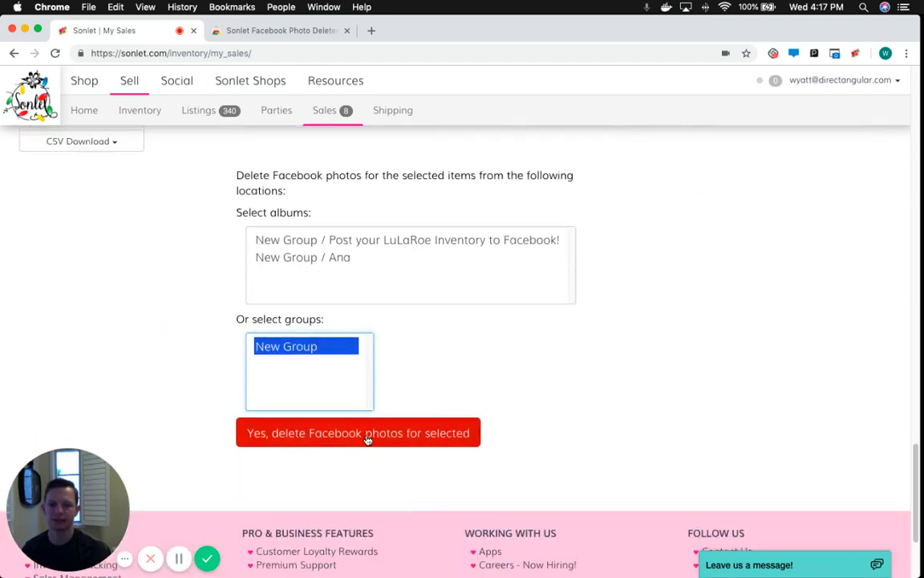
Delete the selected orders' Facebook photos, reaching '3 deleted of 3 total'
click(358, 431)
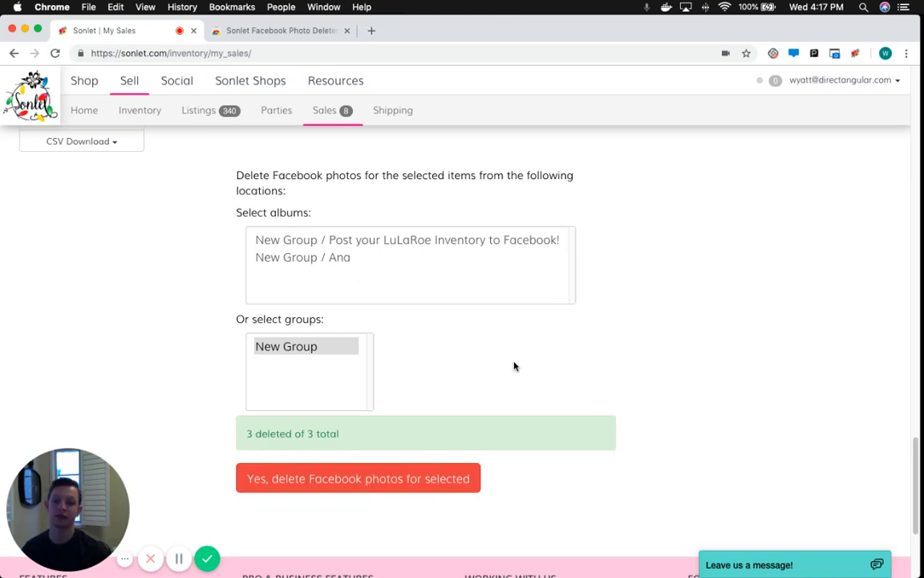
mouse_move(515, 392)
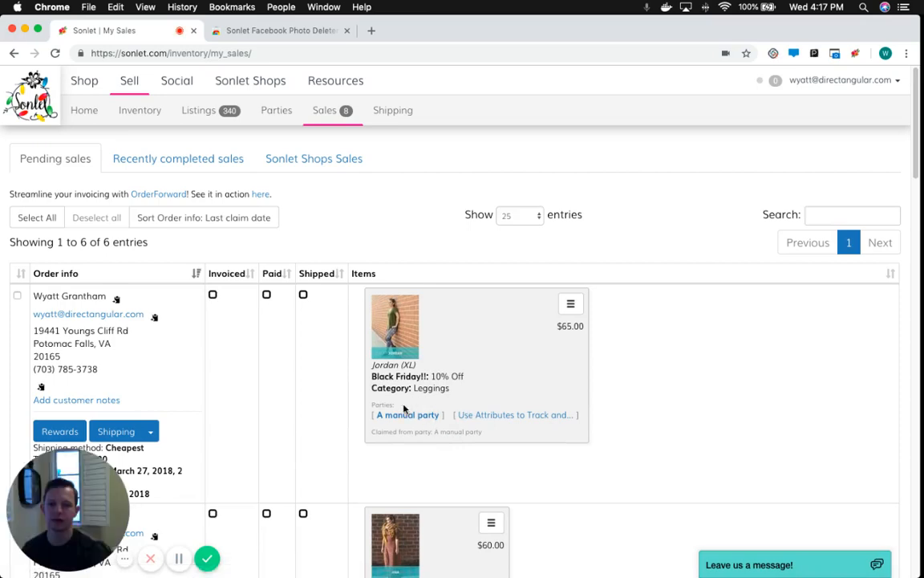
Check that the first two pending orders show only party links, no Facebook links
scroll(down, 3)
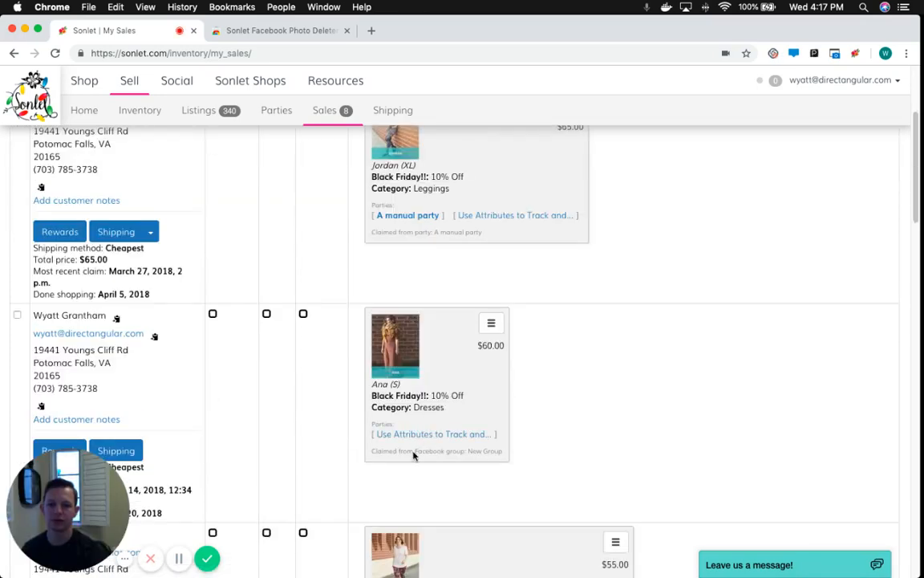